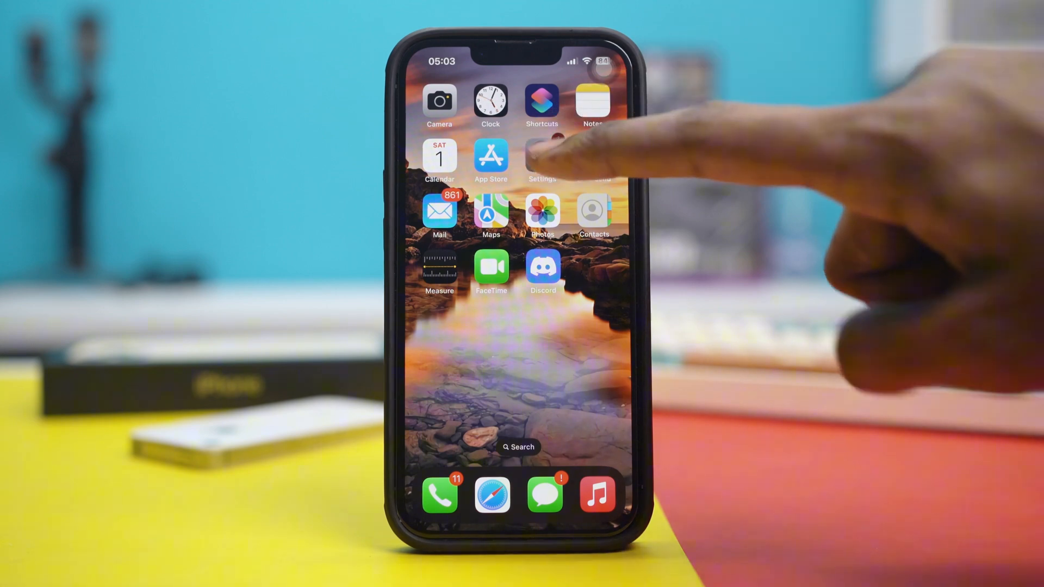
- Go to Settings > Accessibility > Face ID & Attention
click(541, 162)
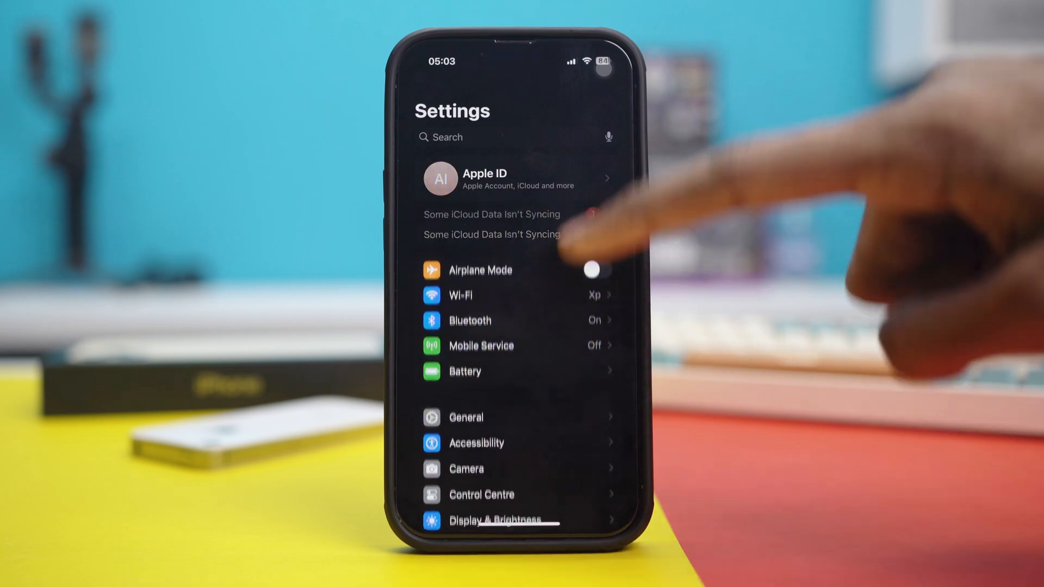
click(476, 443)
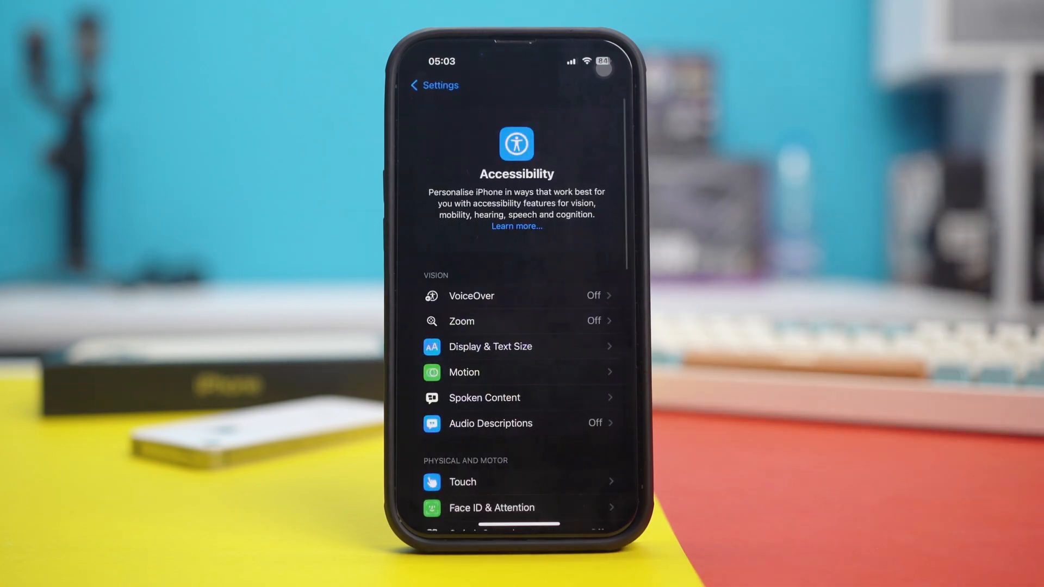
scroll(down, 3)
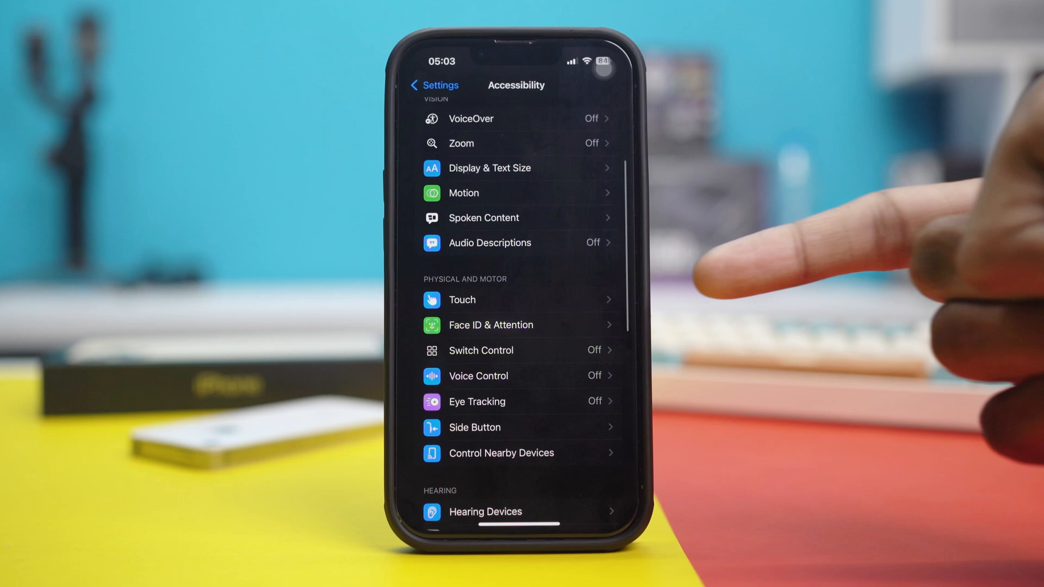
click(491, 325)
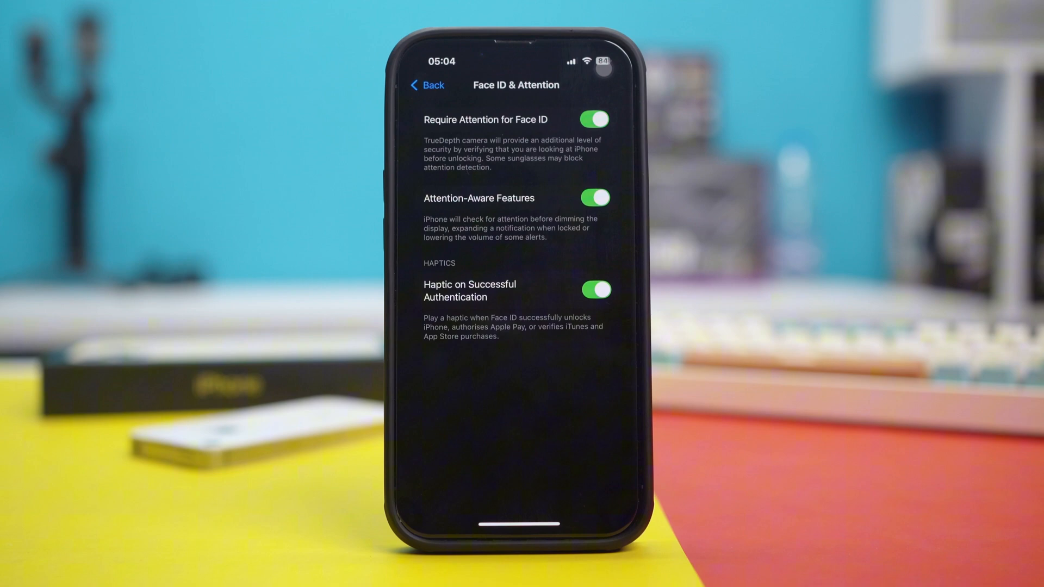
- Switch Haptic on Successful Authentication off, then return to the home screen
click(592, 120)
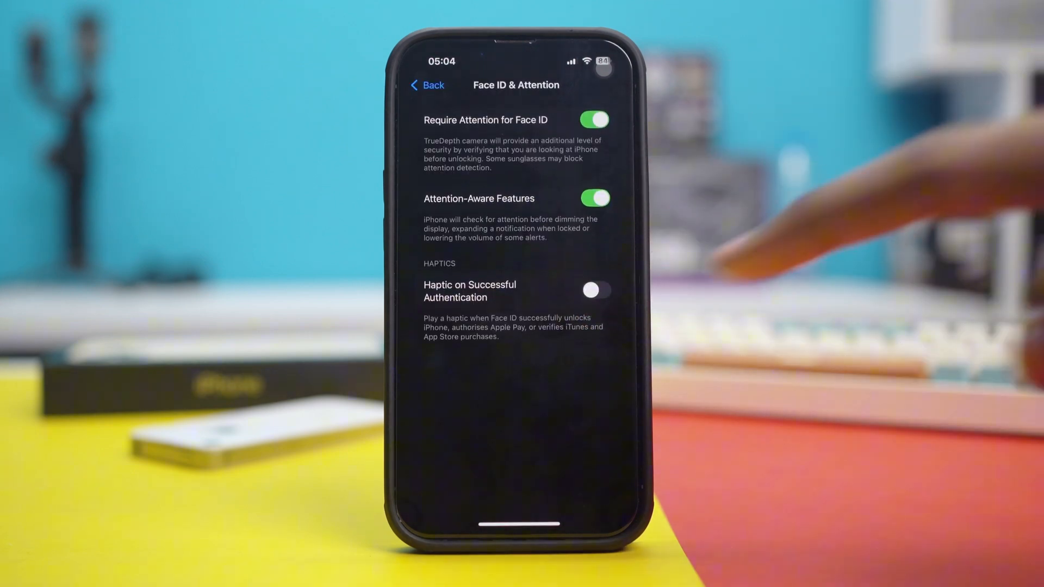
click(591, 290)
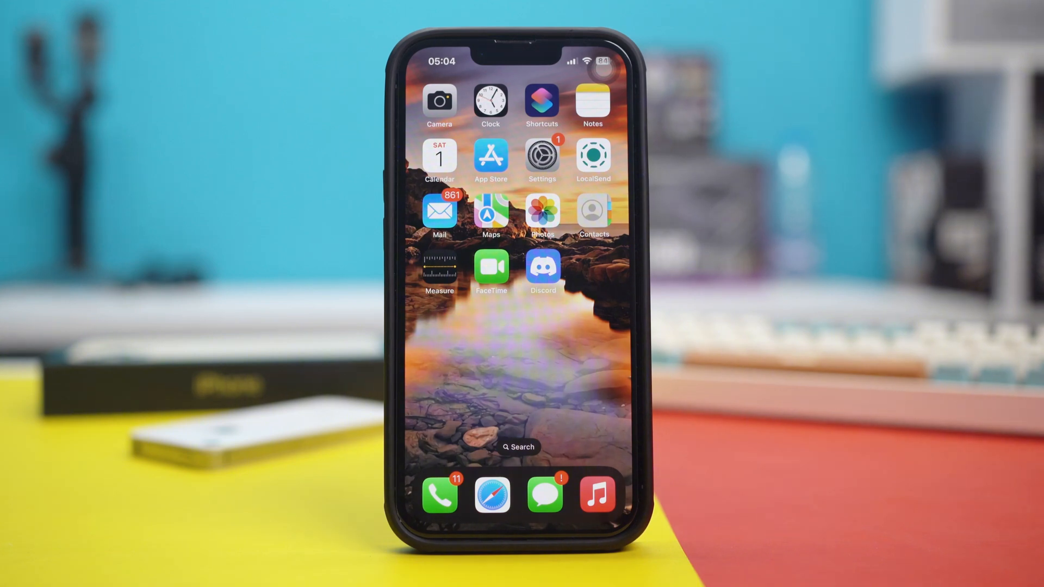
- Go to Settings > Screen Time > Content & Privacy Restrictions
click(542, 159)
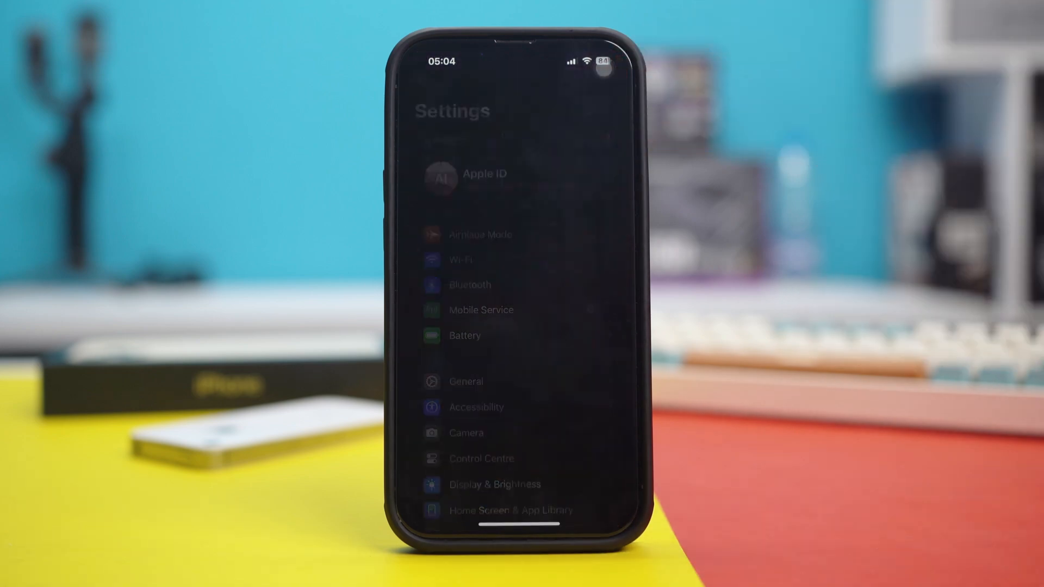
scroll(down, 3)
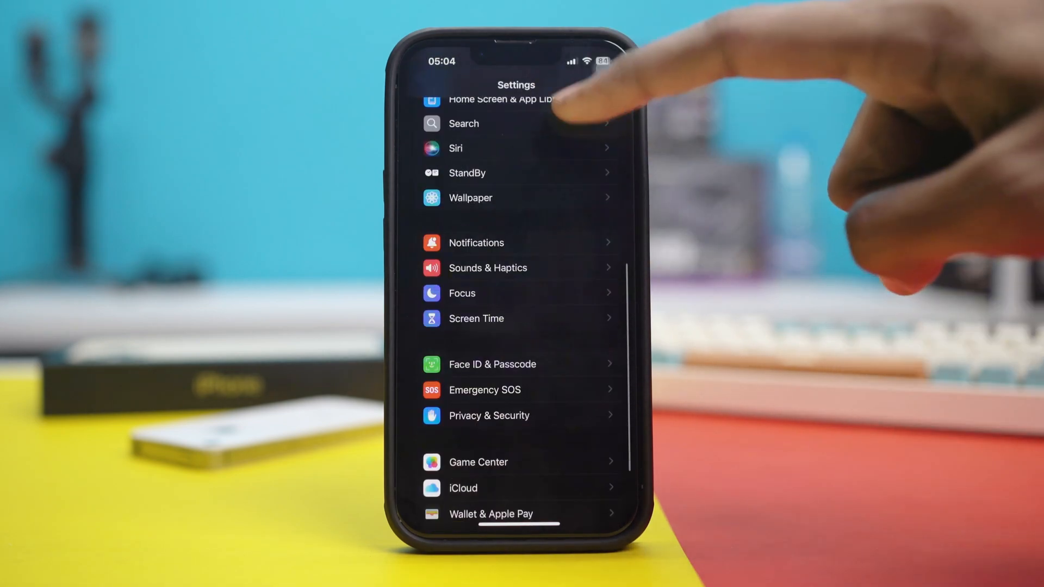
click(477, 318)
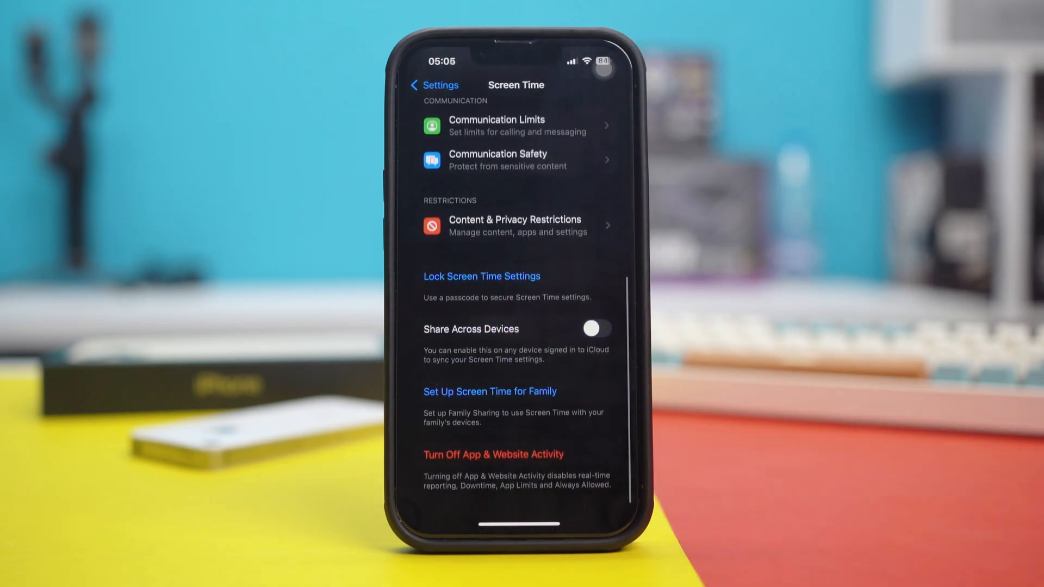
click(515, 225)
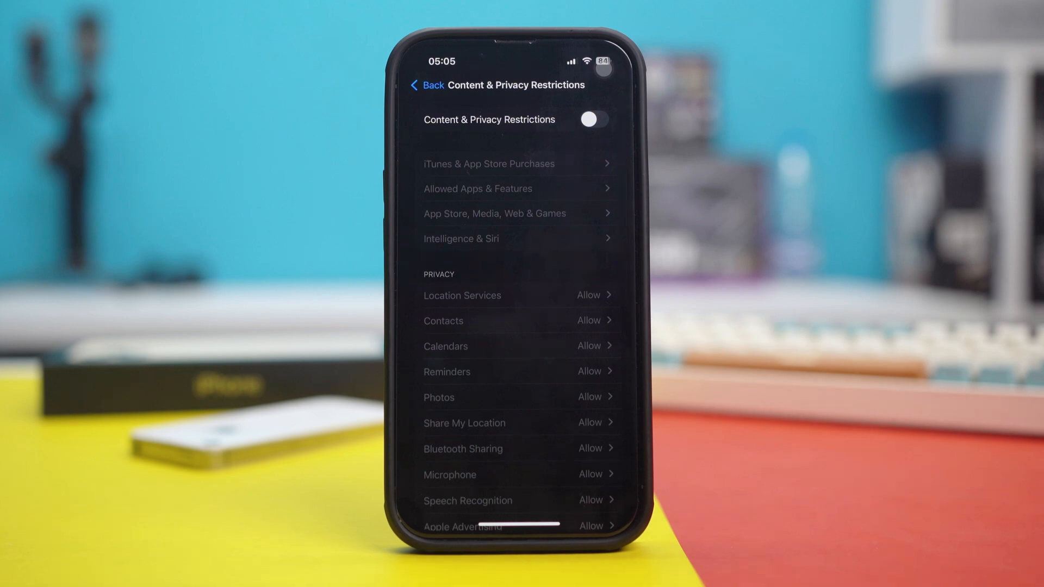
- Switch Content & Privacy Restrictions on and back off
click(594, 120)
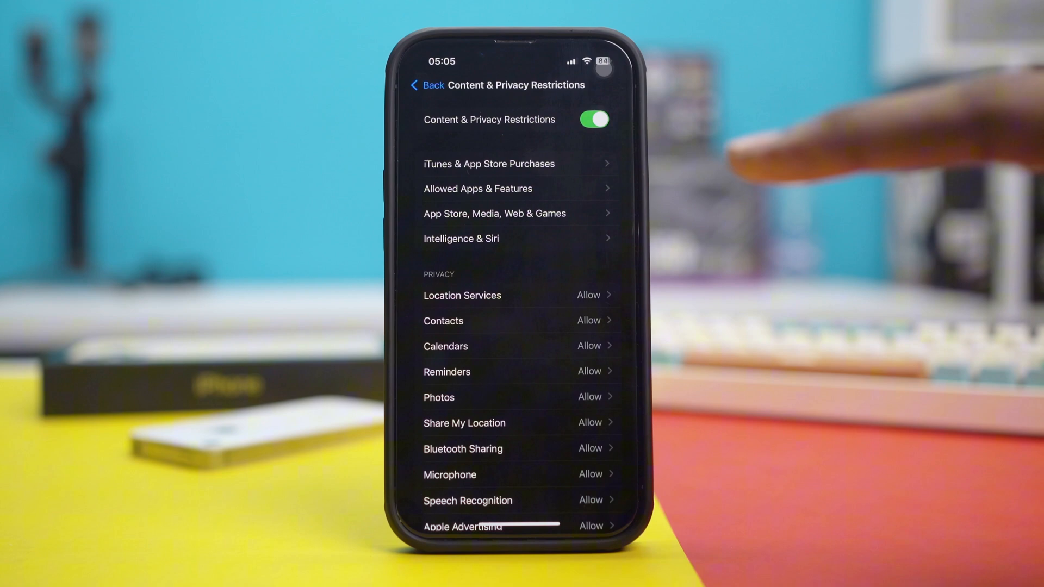
click(593, 119)
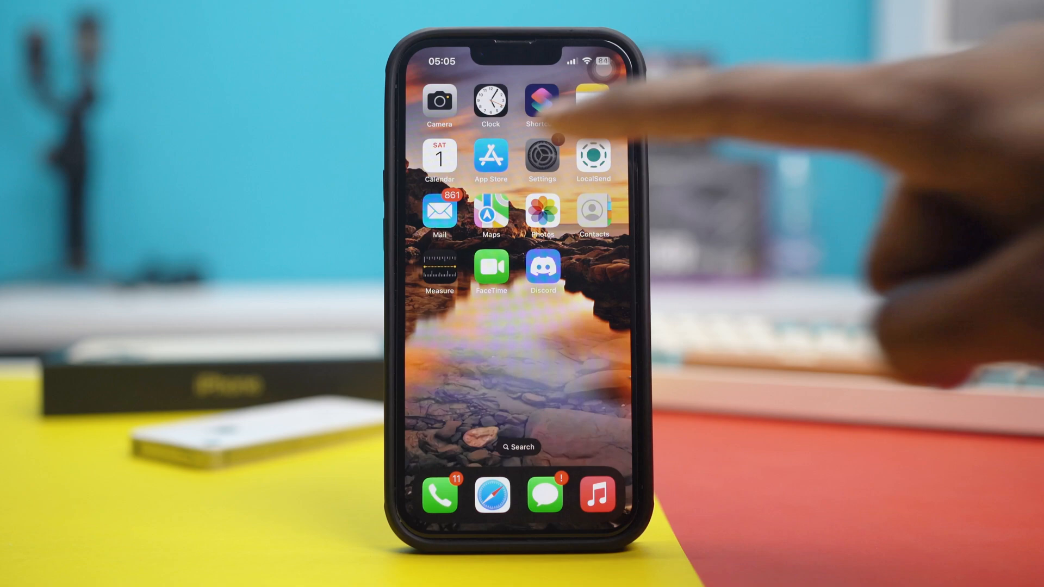
click(542, 155)
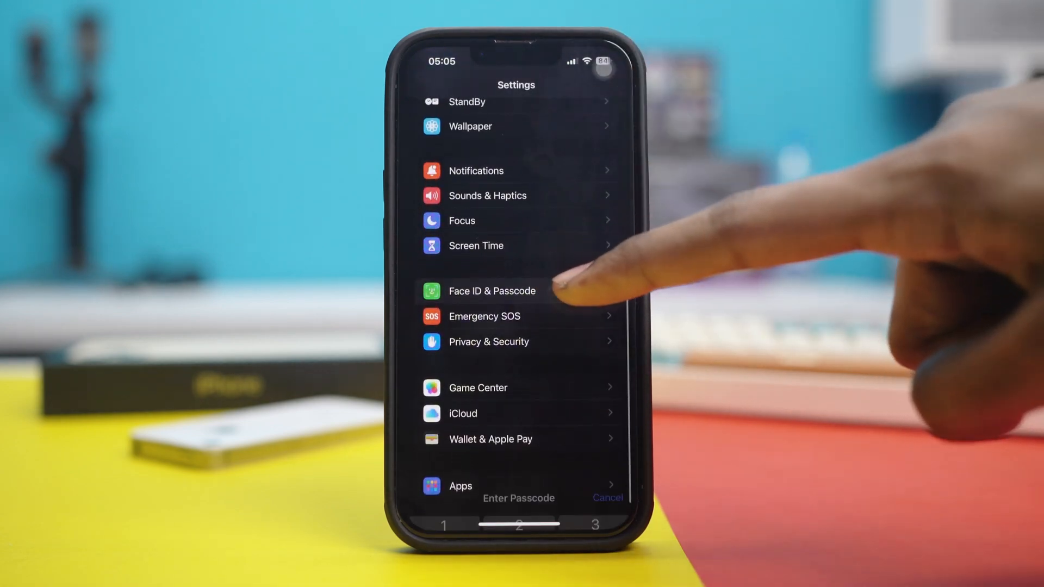
click(492, 291)
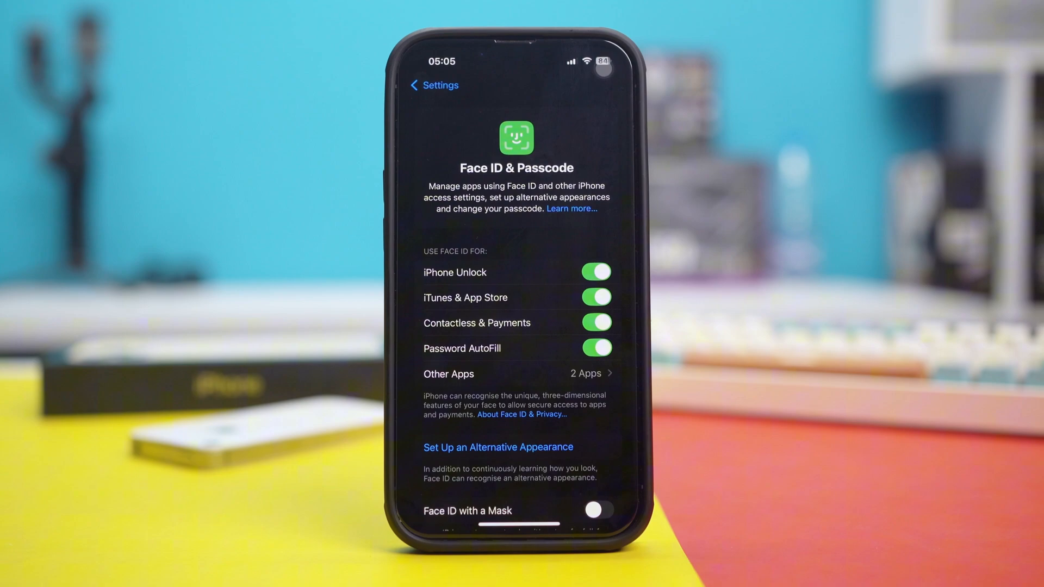
scroll(down, 3)
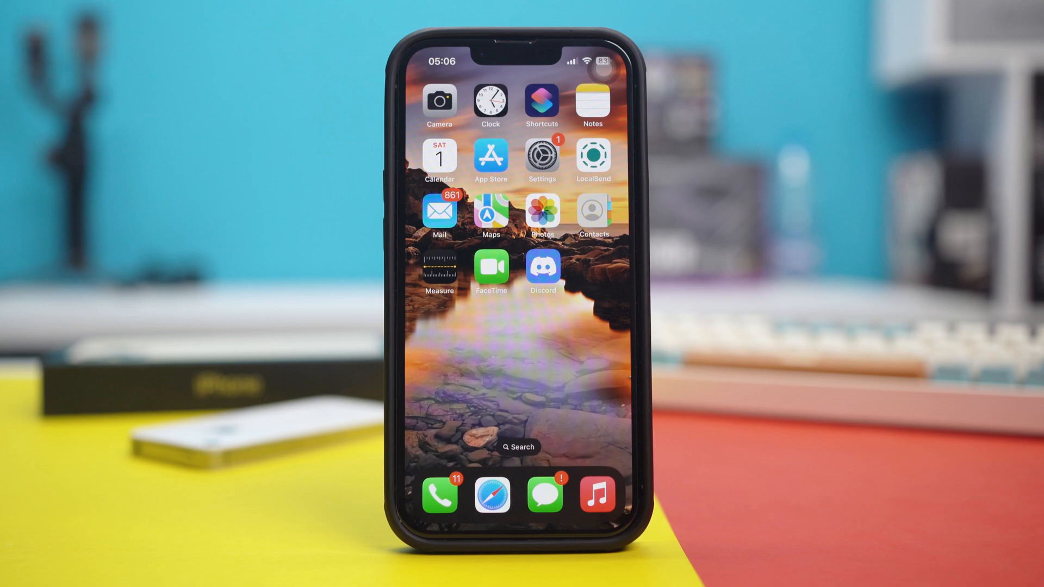
- Check Software Update shows iOS 18.3 up to date, then return to the General page
click(541, 160)
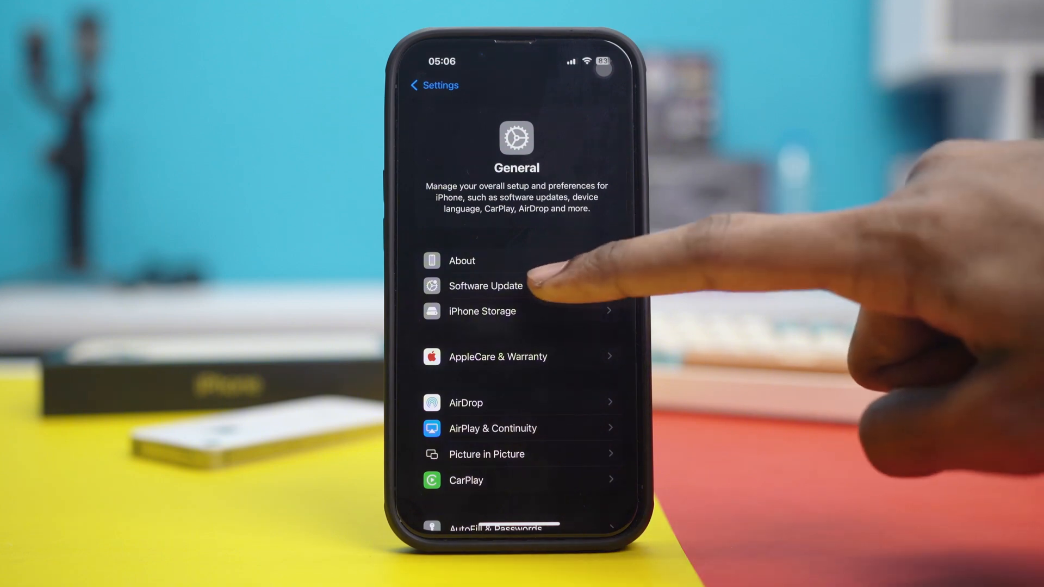
click(485, 286)
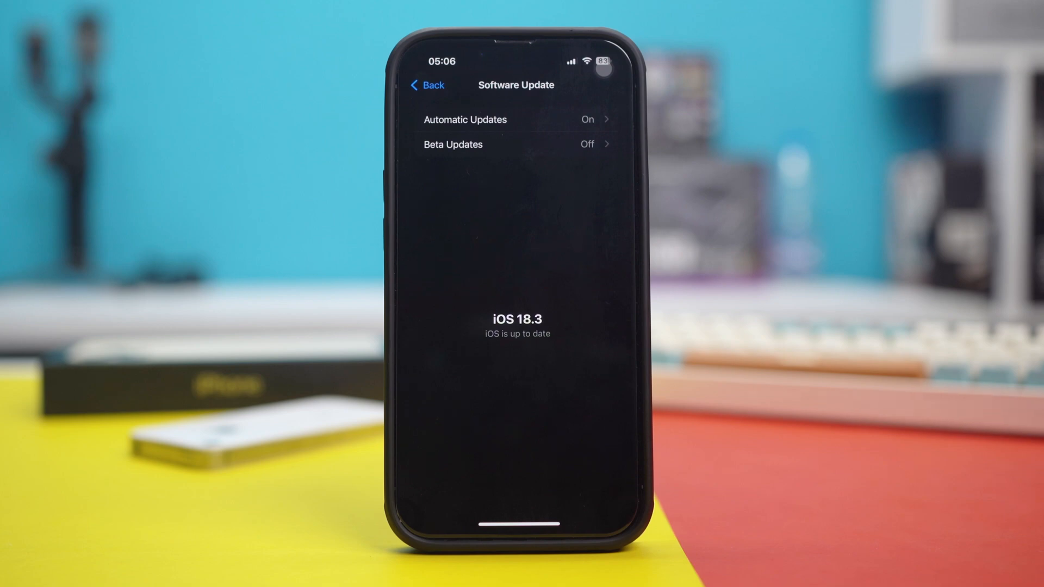
click(427, 85)
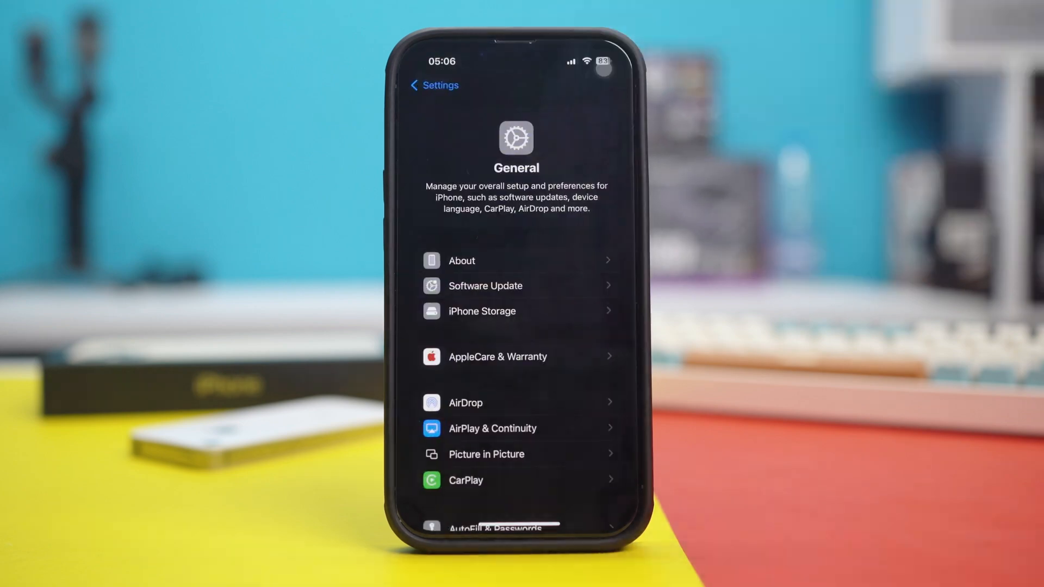
scroll(down, 3)
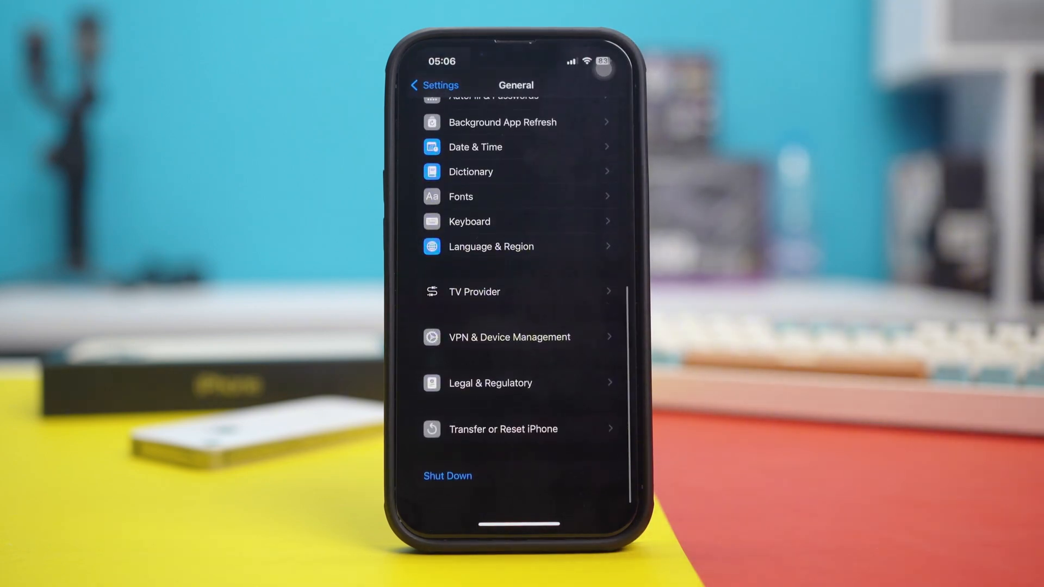
- Use Transfer or Reset iPhone > Reset > Reset All Settings and confirm the reset
click(503, 428)
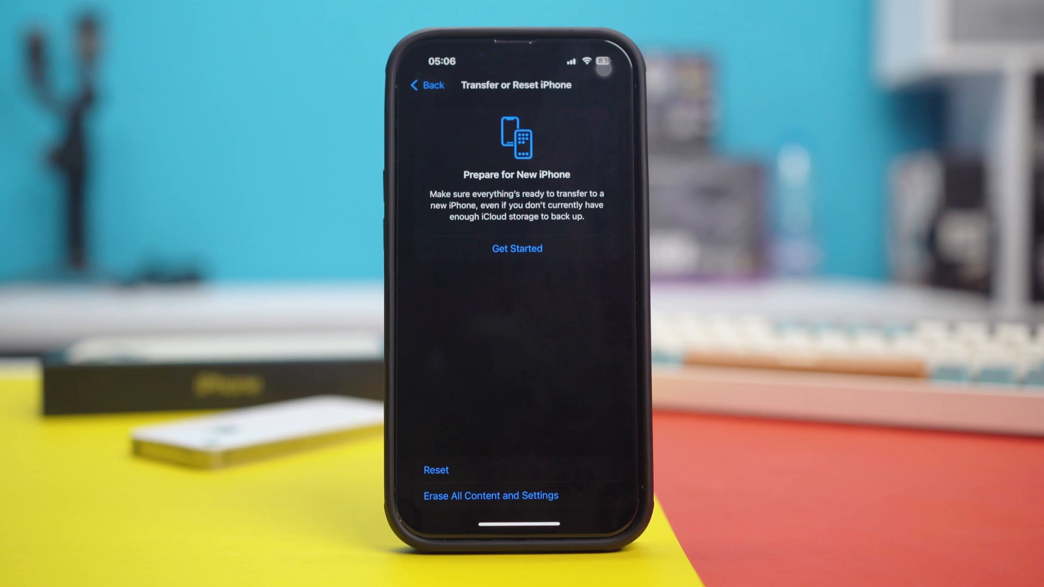
click(436, 470)
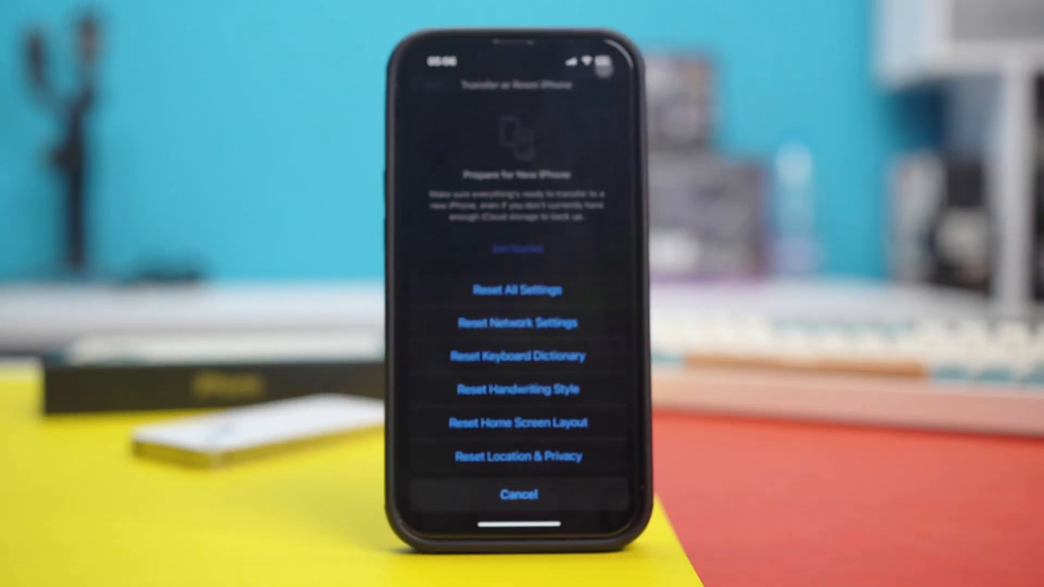
click(518, 291)
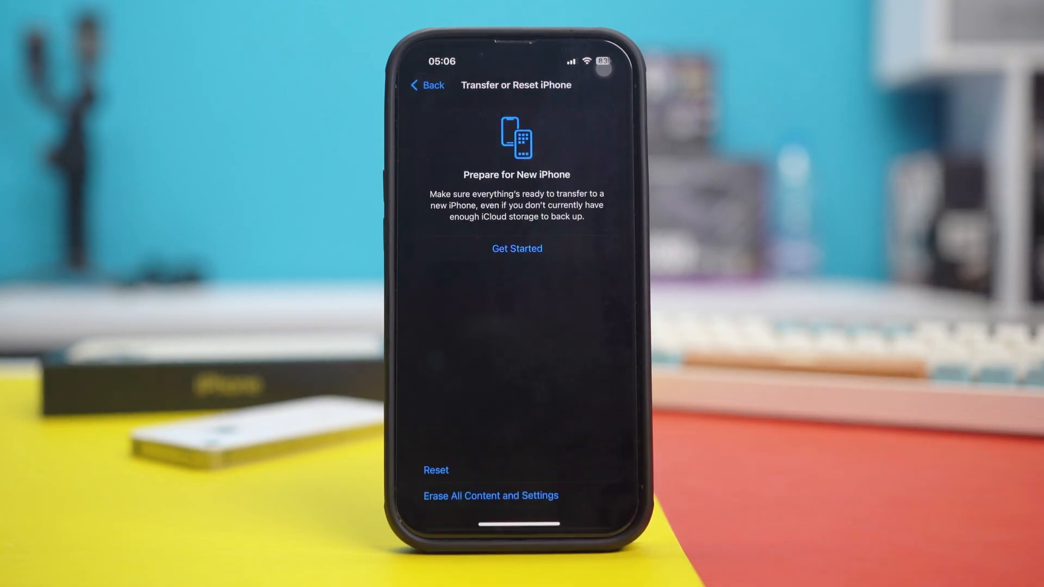
click(436, 470)
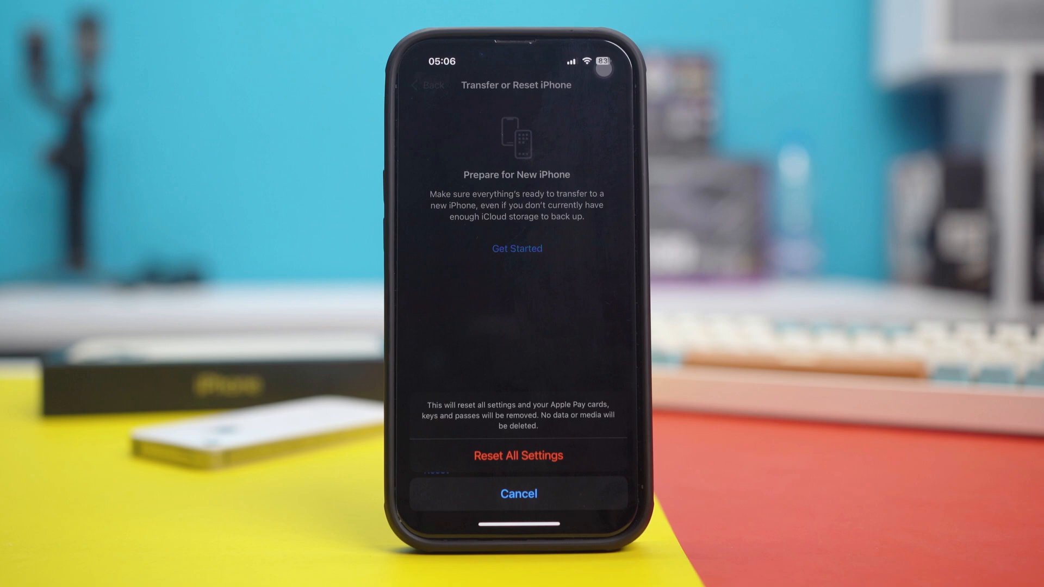
click(518, 494)
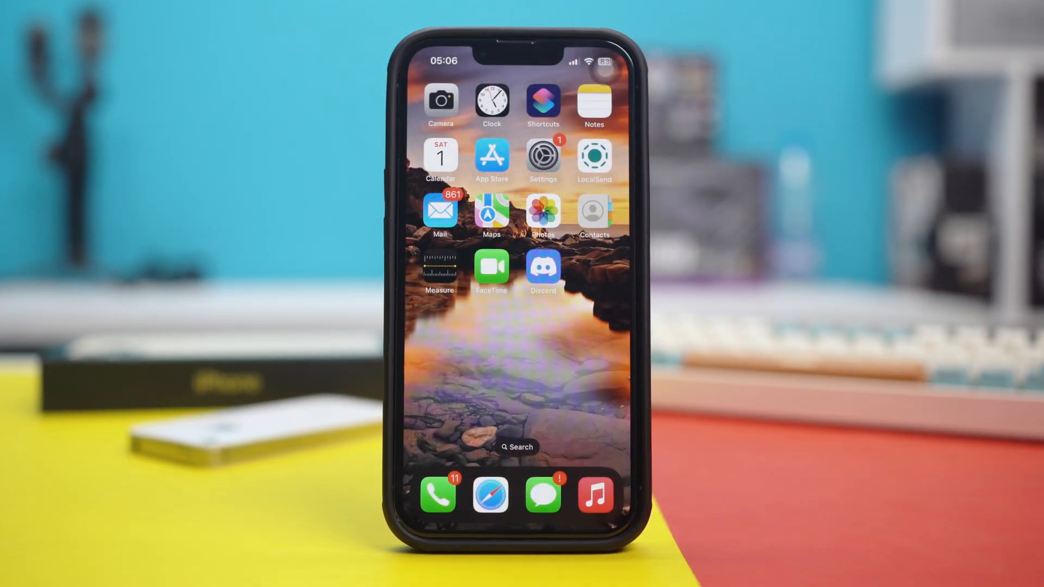